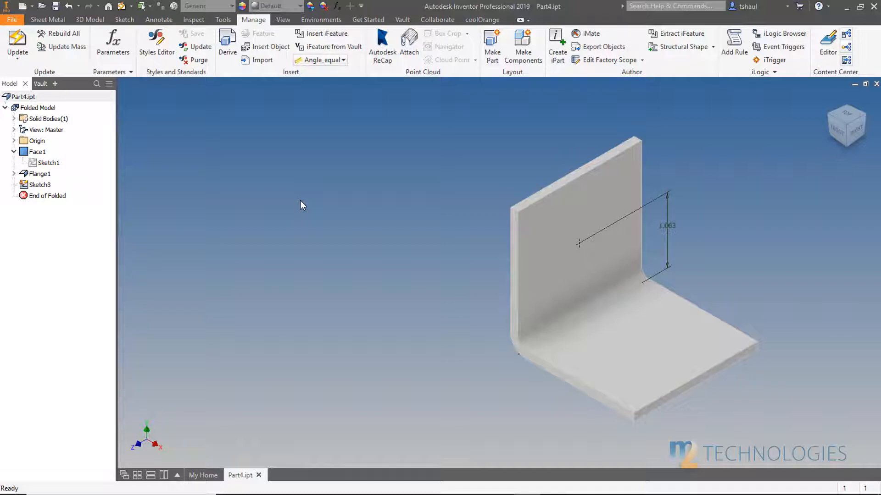
pyautogui.moveTo(319, 174)
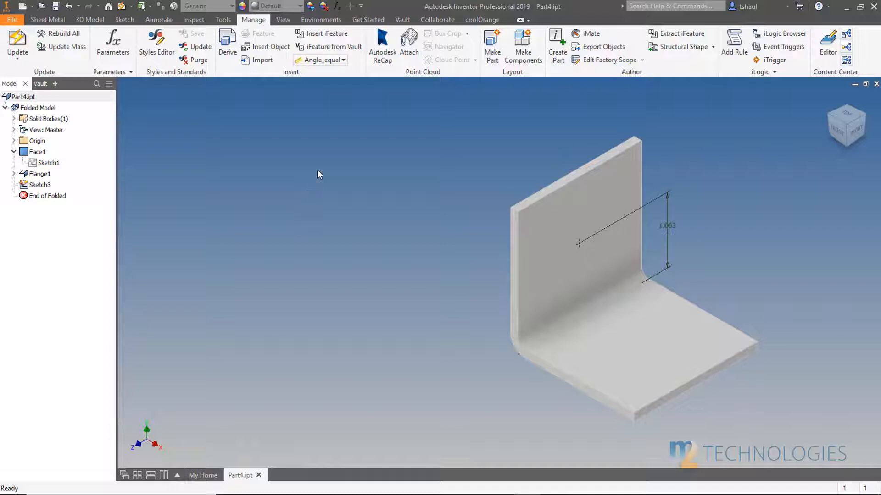
pyautogui.moveTo(325, 34)
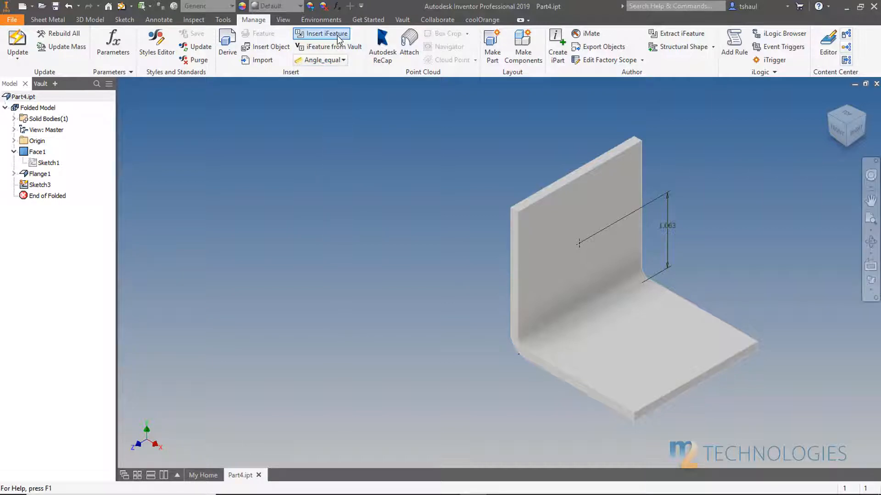
# Start inserting a stored iFeature, then cancel without inserting anything.
pyautogui.click(325, 34)
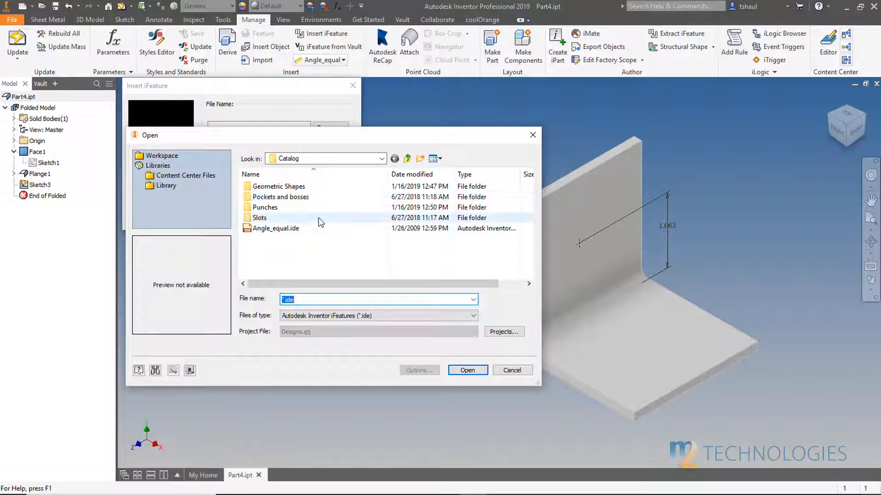
pyautogui.moveTo(324, 197)
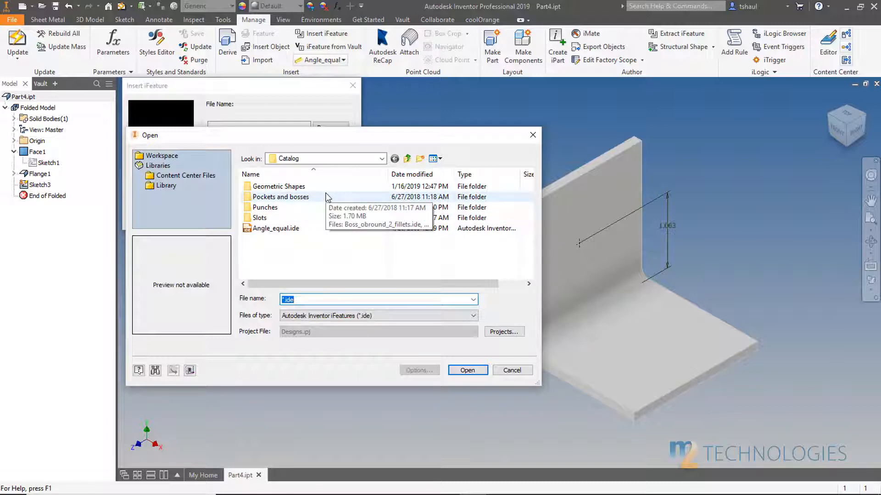
pyautogui.click(512, 370)
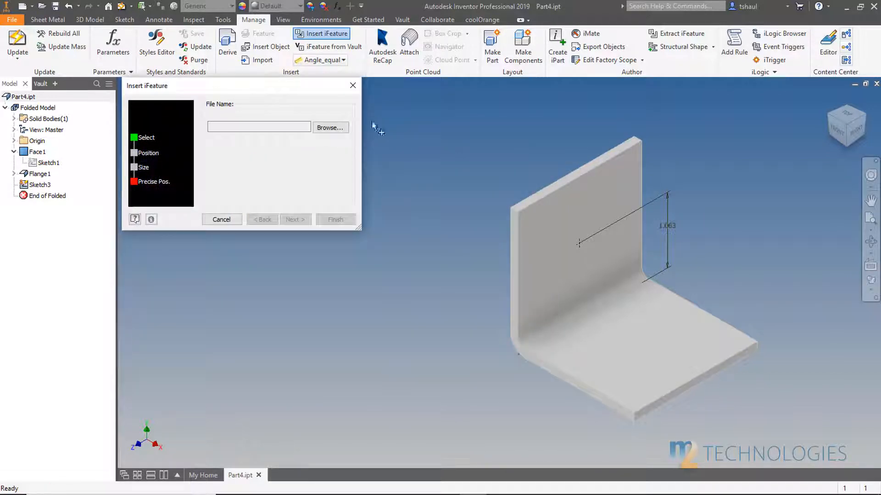
pyautogui.click(221, 219)
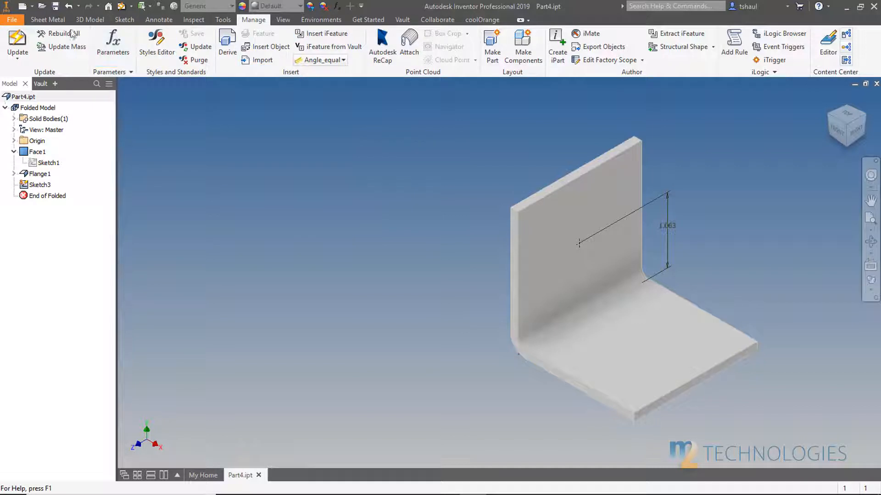
# On the Sheet Metal tab, browse the punch library of D-Sub connectors and cancel.
pyautogui.click(47, 19)
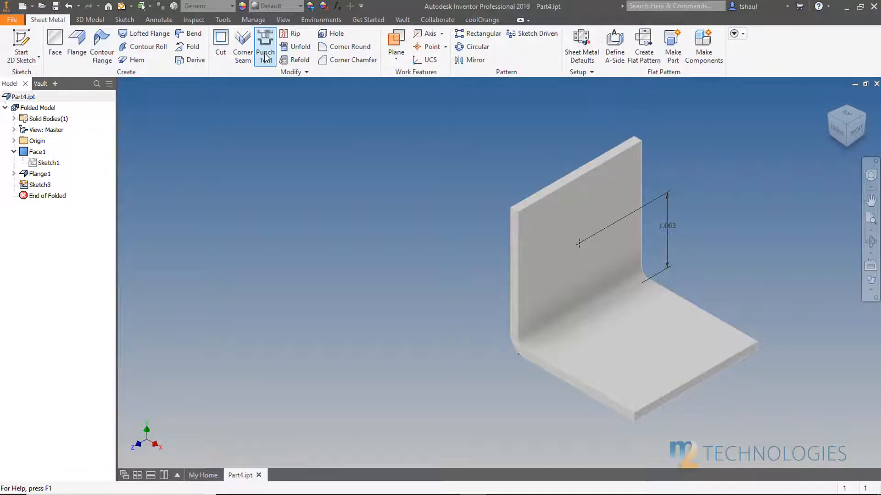
pyautogui.click(266, 41)
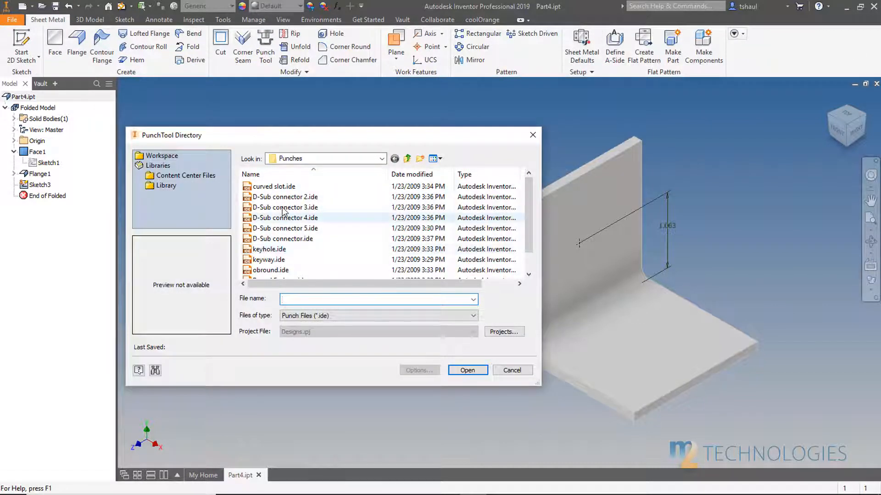
pyautogui.moveTo(311, 205)
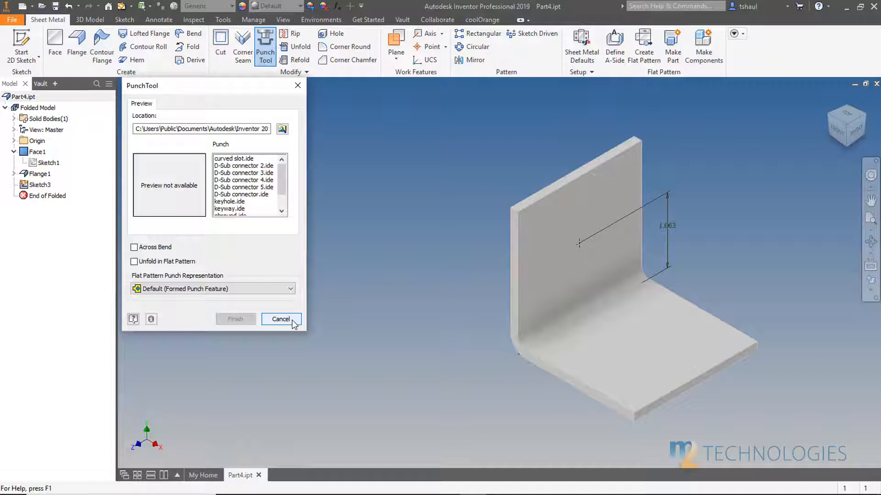
pyautogui.click(280, 319)
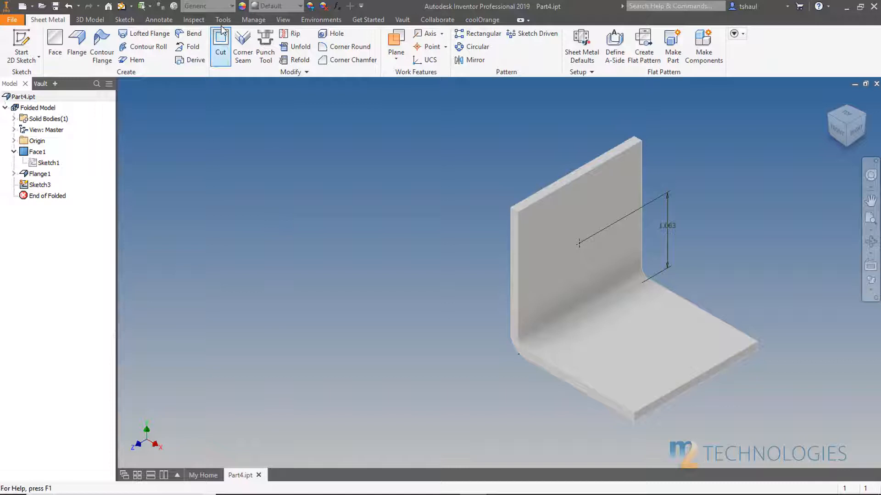
pyautogui.click(223, 19)
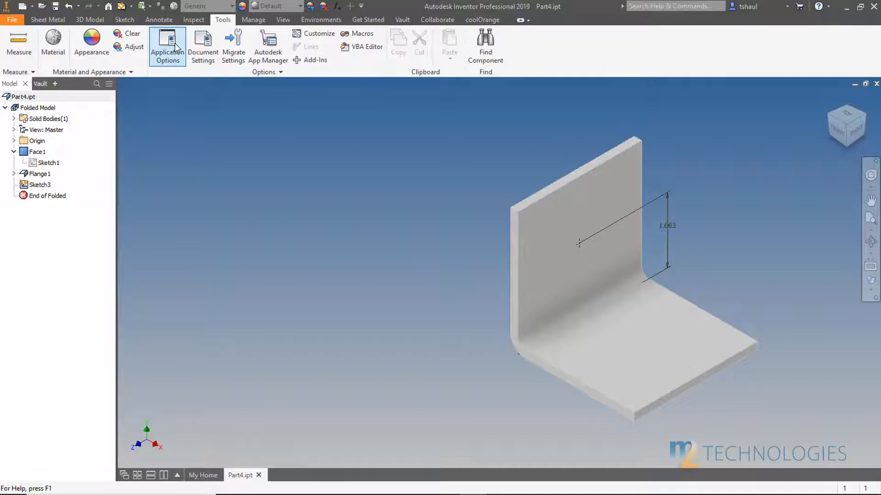
pyautogui.click(168, 44)
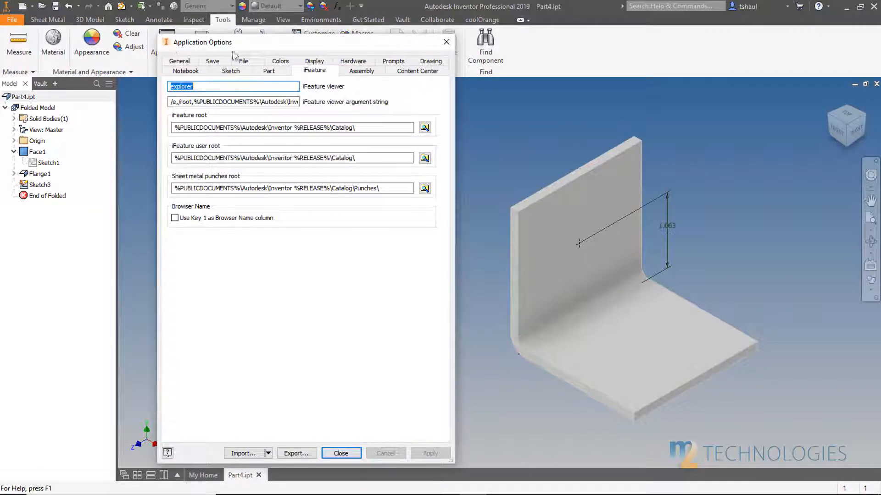
pyautogui.moveTo(307, 75)
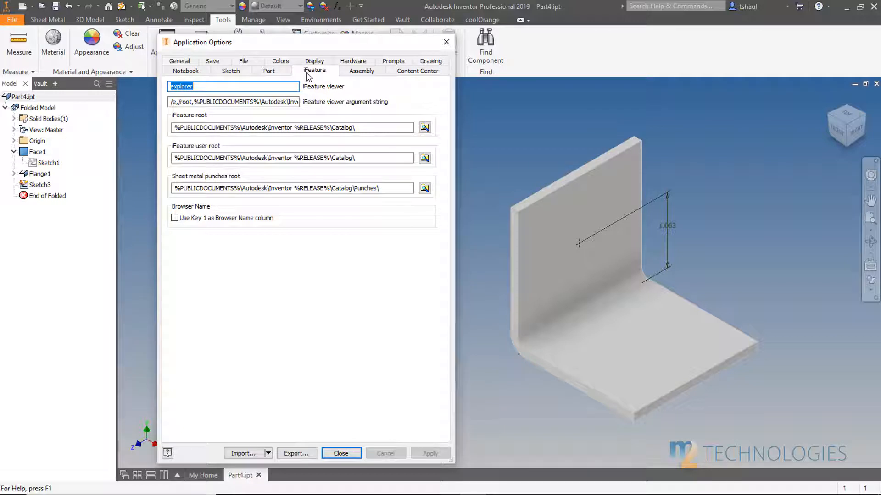
pyautogui.click(365, 128)
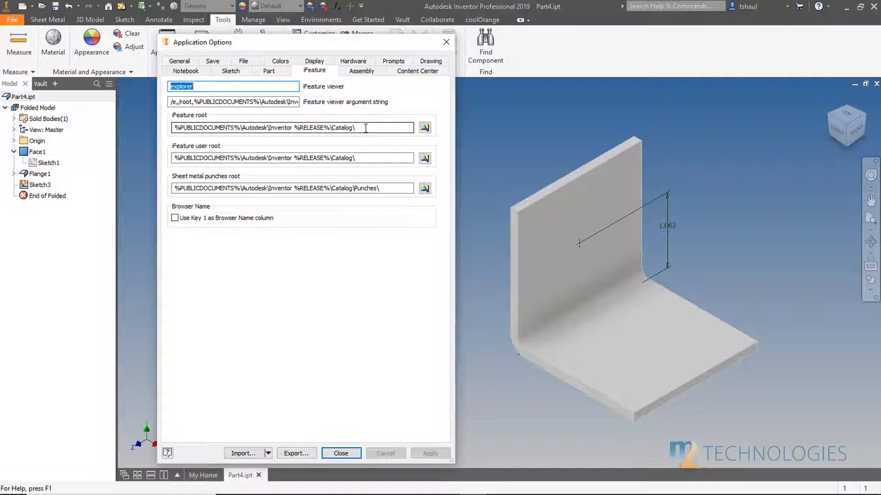
pyautogui.click(342, 453)
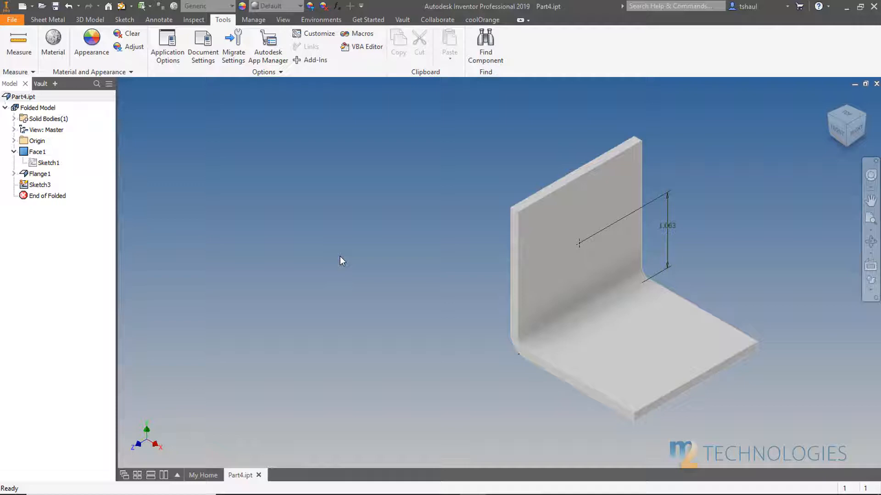
pyautogui.click(47, 19)
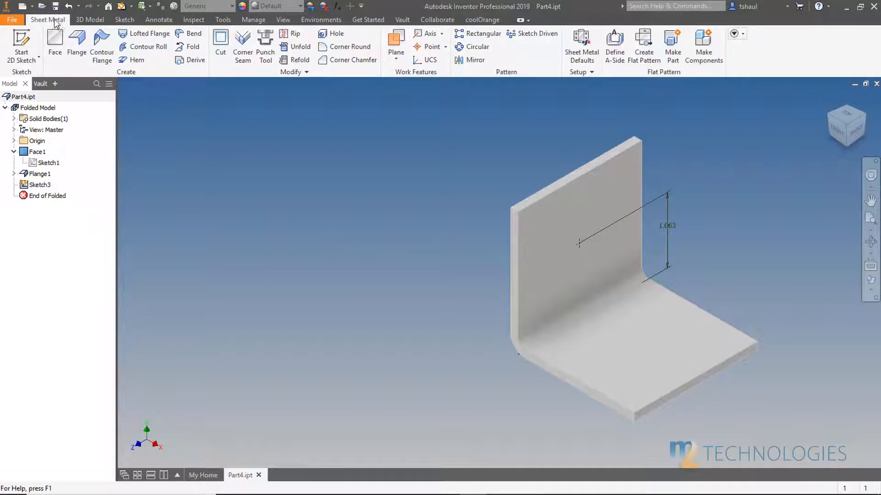
# In Customize User Commands, add D-Sub connector through D-Sub connector 5 to the panel list.
pyautogui.rightClick(50, 20)
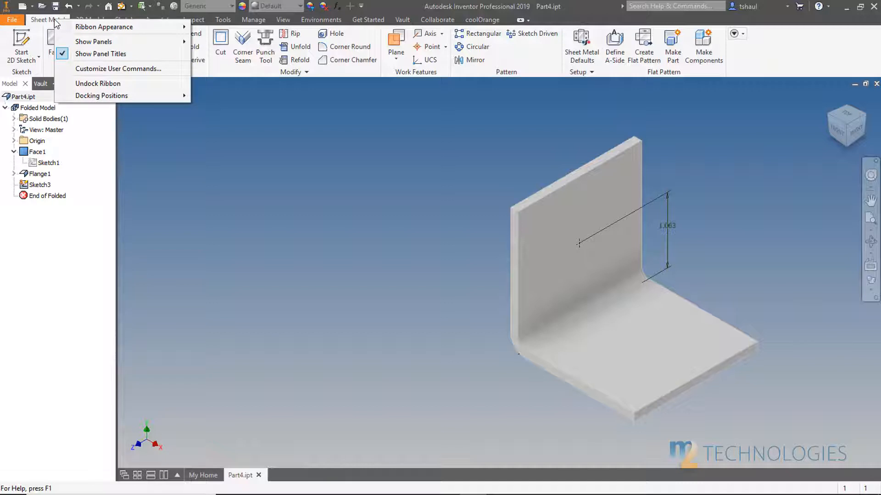
pyautogui.moveTo(106, 72)
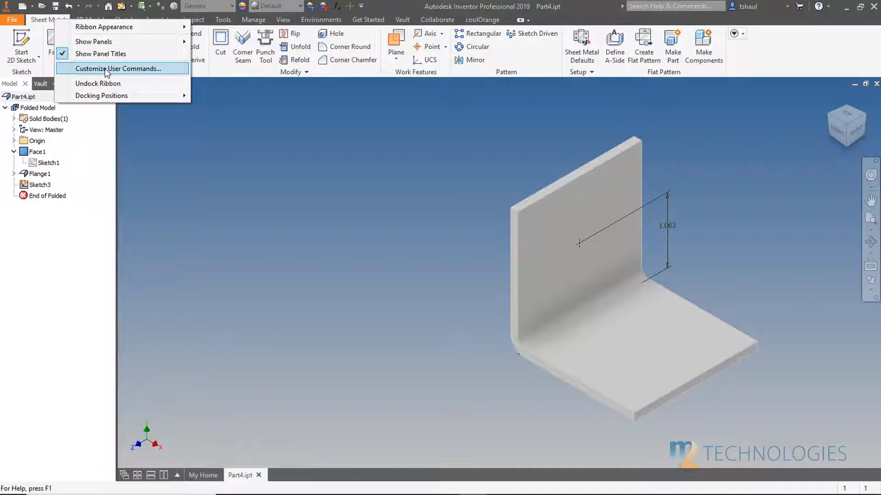
pyautogui.click(118, 68)
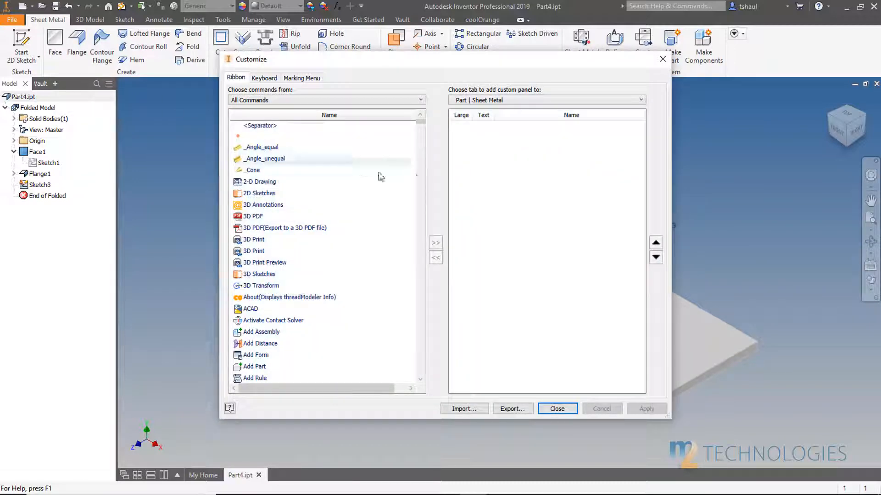
pyautogui.scroll(-3)
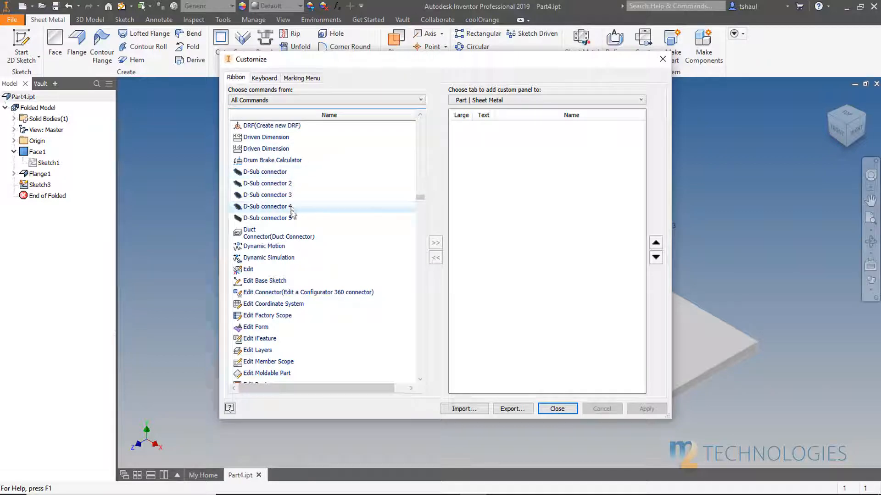
pyautogui.click(265, 172)
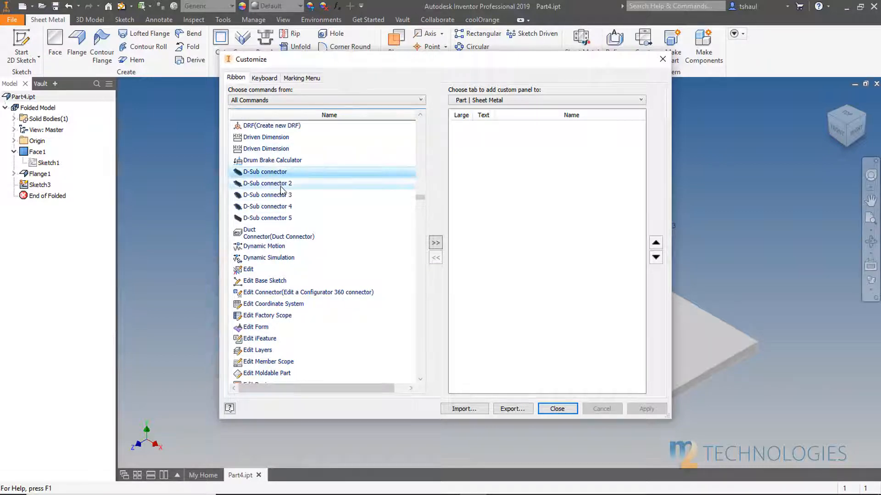
pyautogui.click(267, 218)
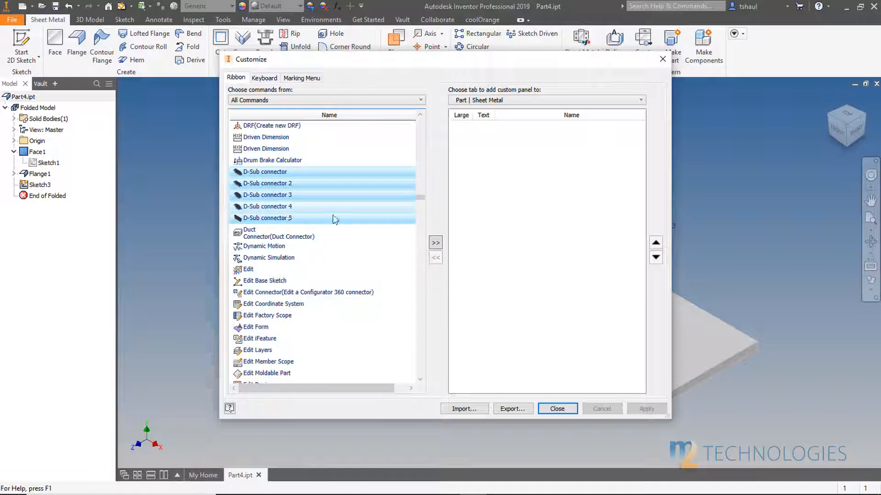
pyautogui.click(435, 243)
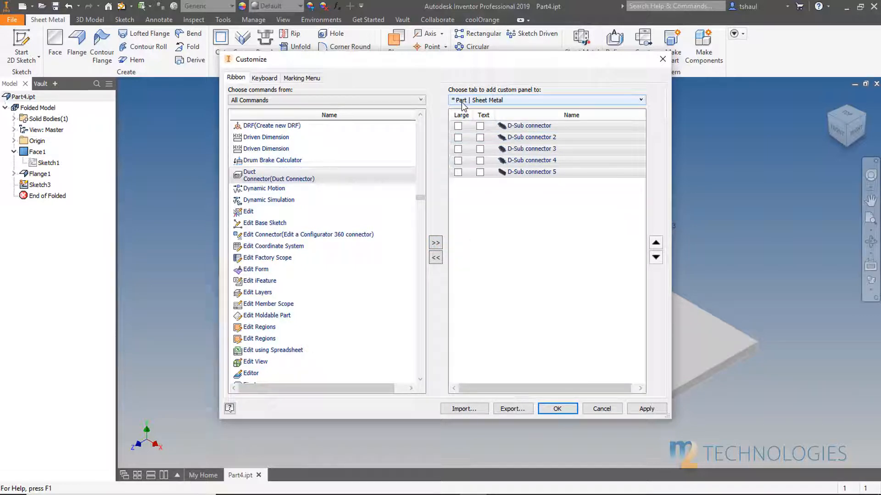
pyautogui.moveTo(493, 108)
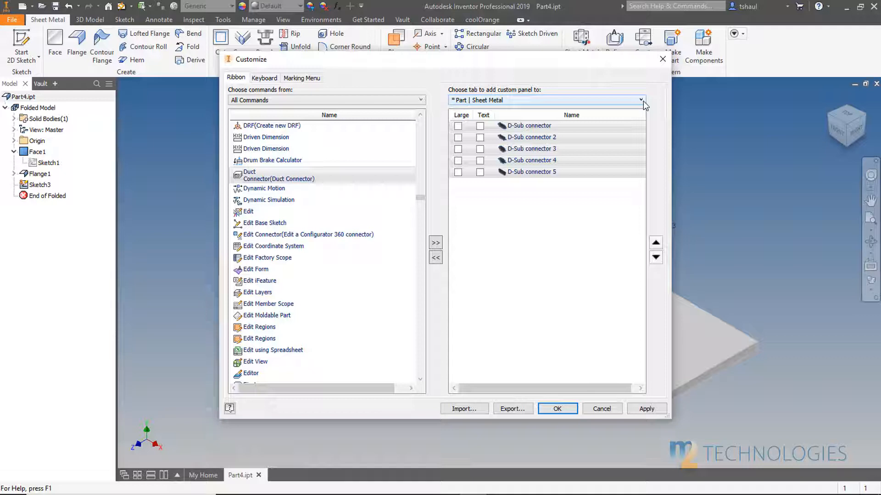
# Keep Part | Sheet Metal as the target tab and apply the User Commands panel.
pyautogui.click(640, 100)
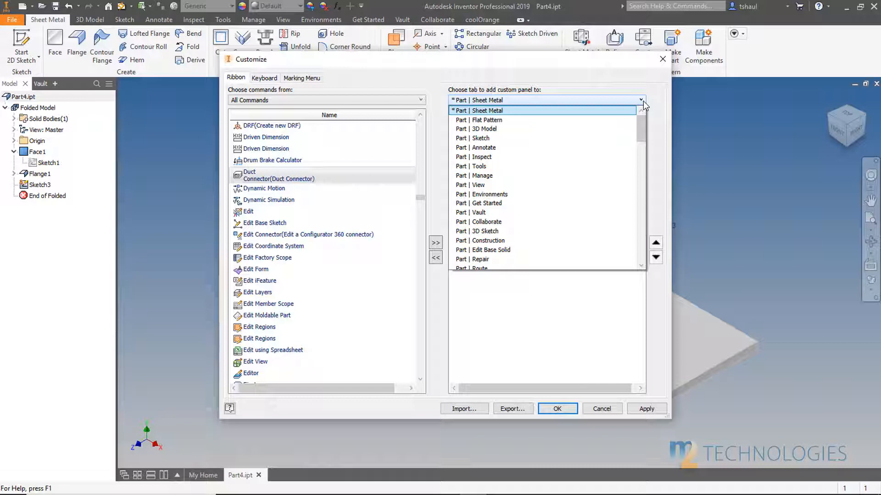
pyautogui.click(475, 110)
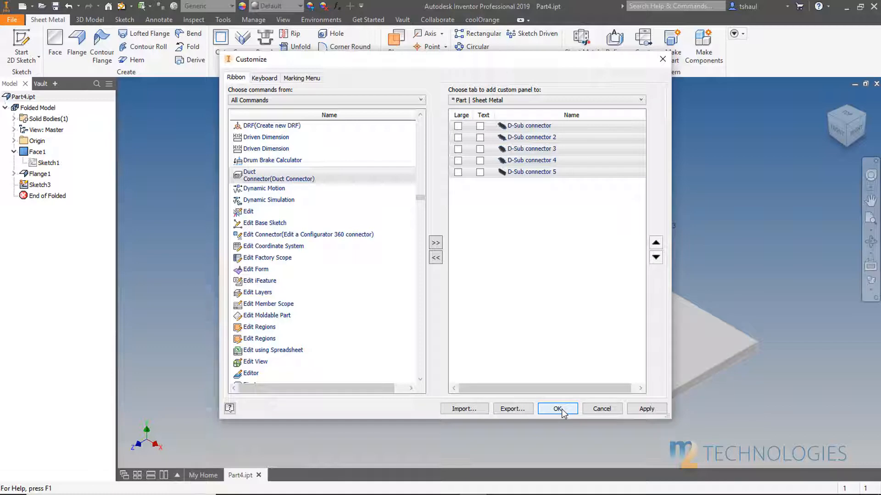
pyautogui.click(558, 409)
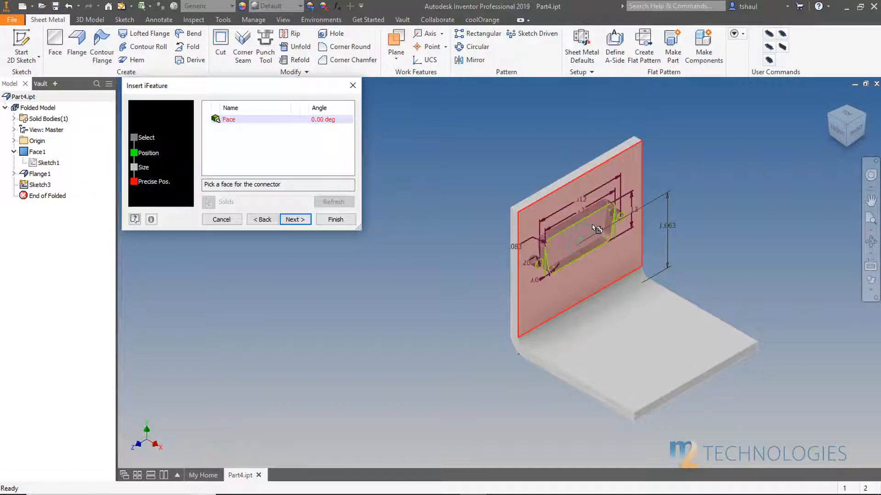
# Place the D-Sub connector cutout on the upright flange face and finish.
pyautogui.click(592, 229)
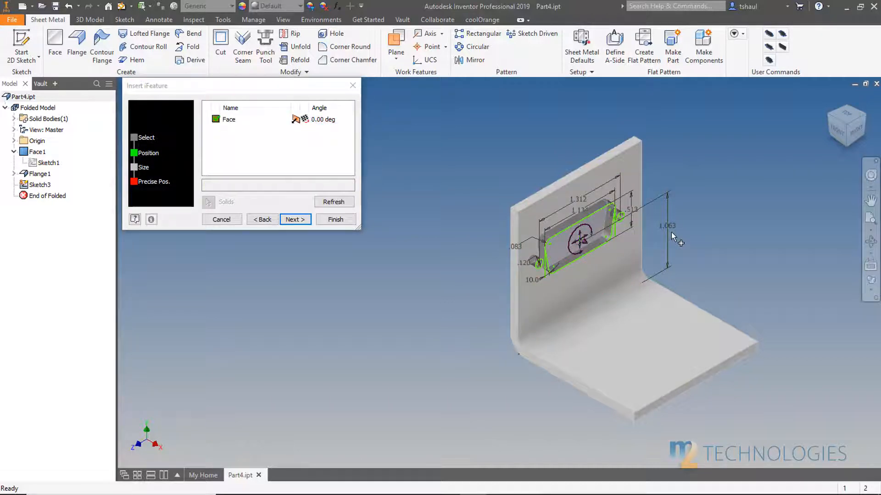
pyautogui.click(335, 219)
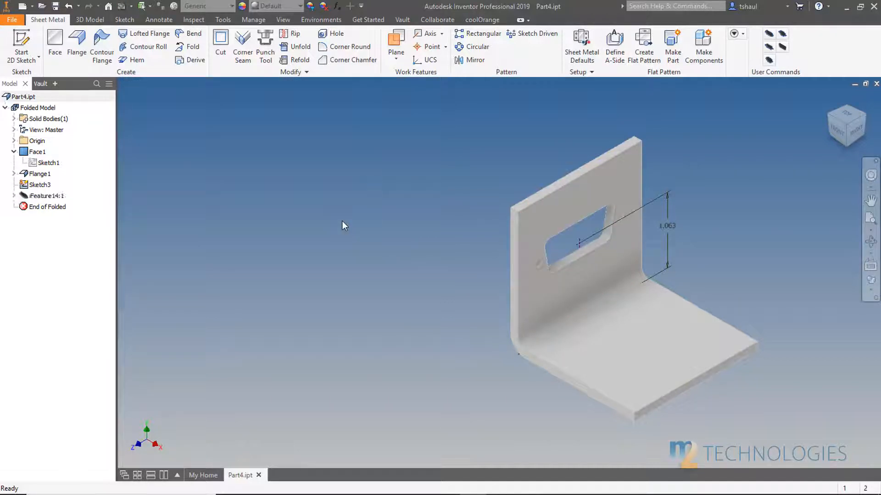